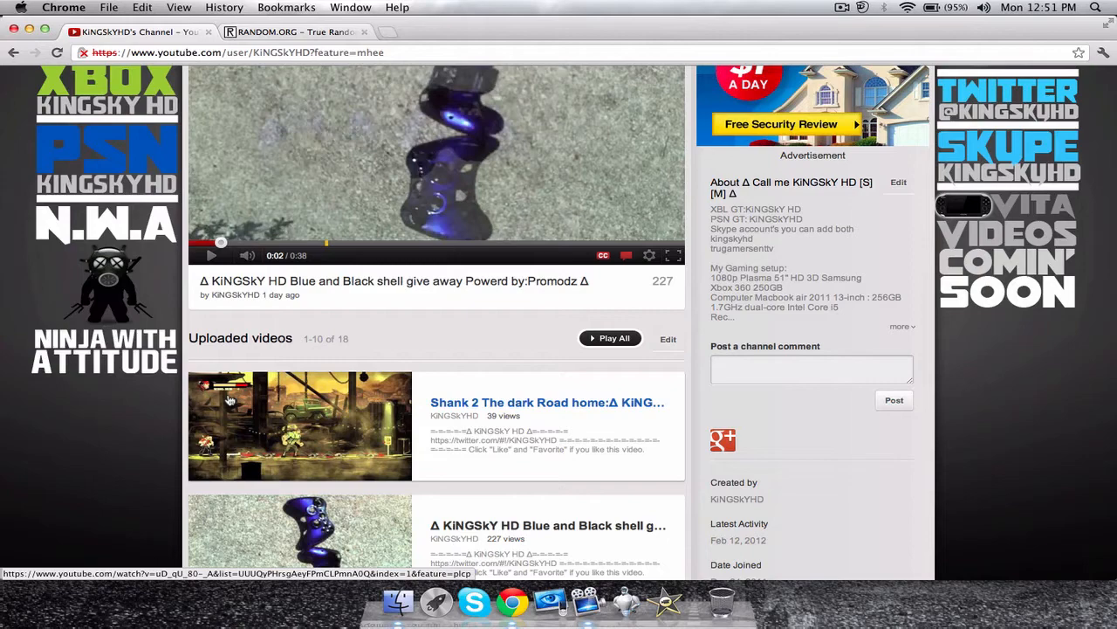
Open the Blue and Black shell giveaway video and scroll to its All Comments section.
left_click(395, 279)
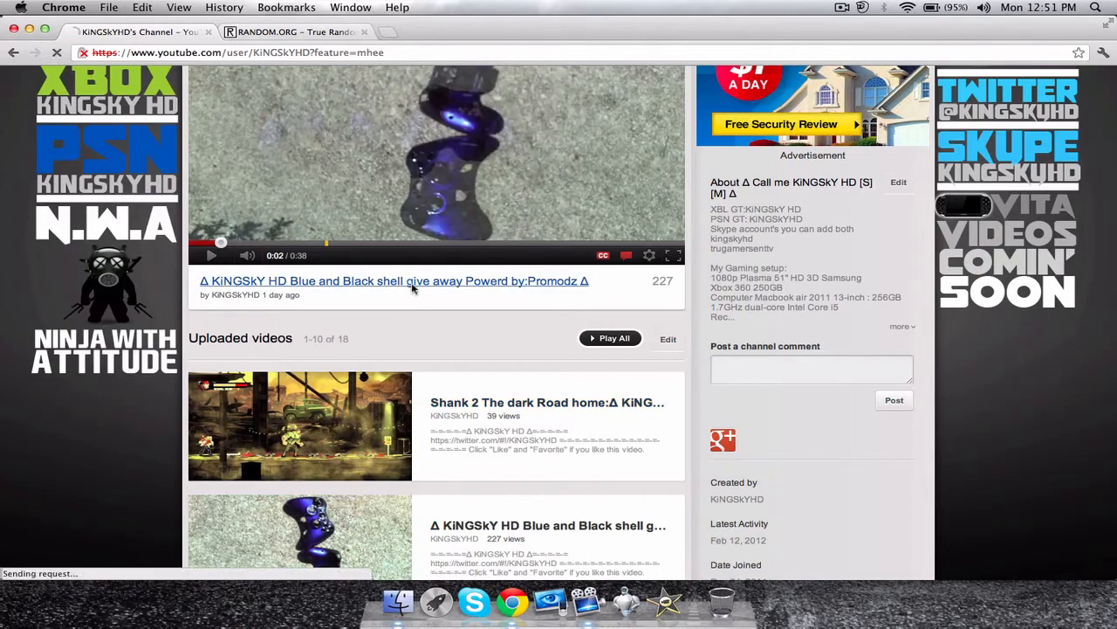
left_click(394, 279)
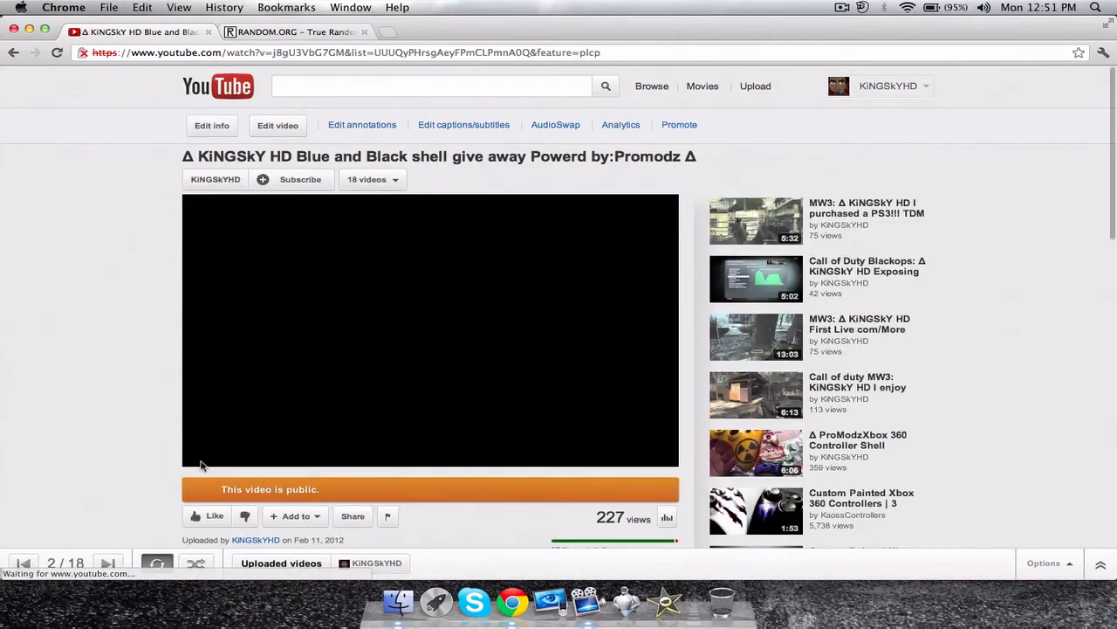
scroll("down", 3)
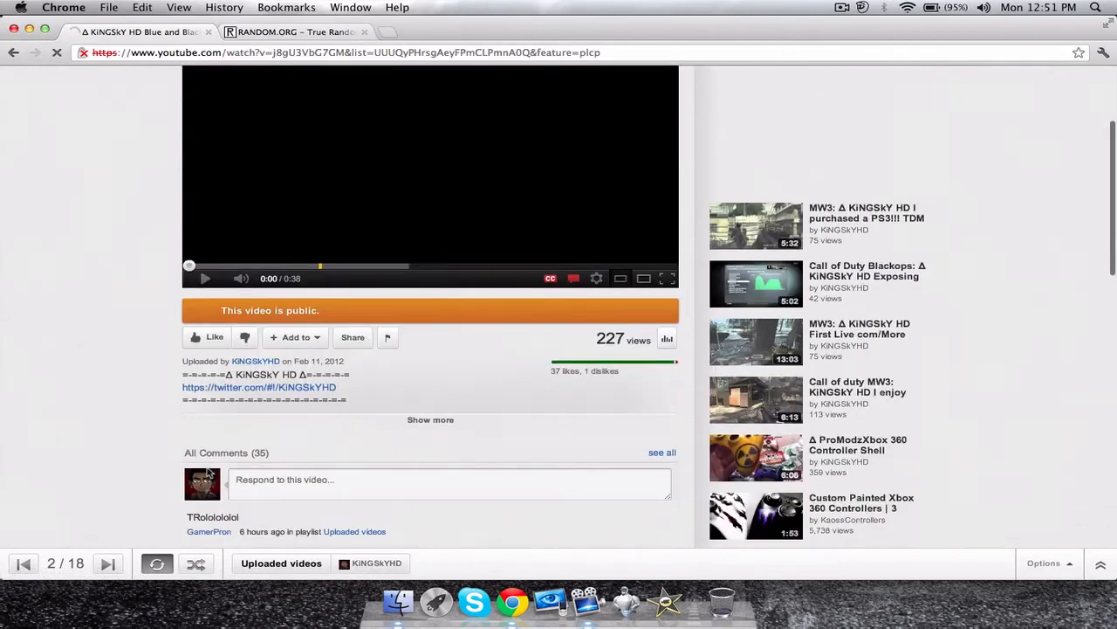
scroll("down", 3)
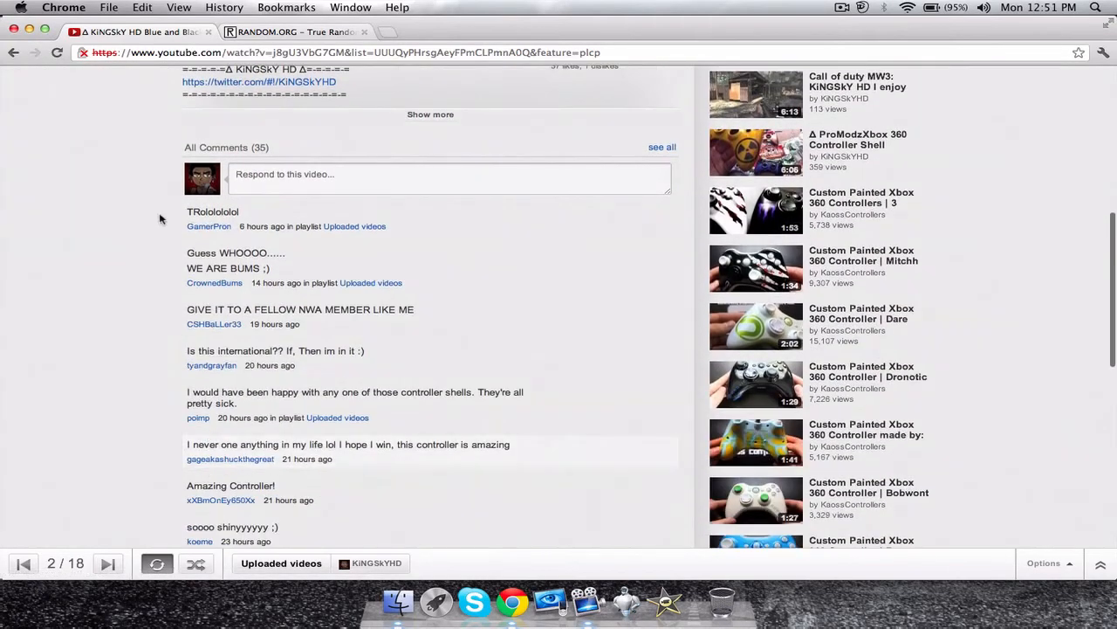
scroll("down", 3)
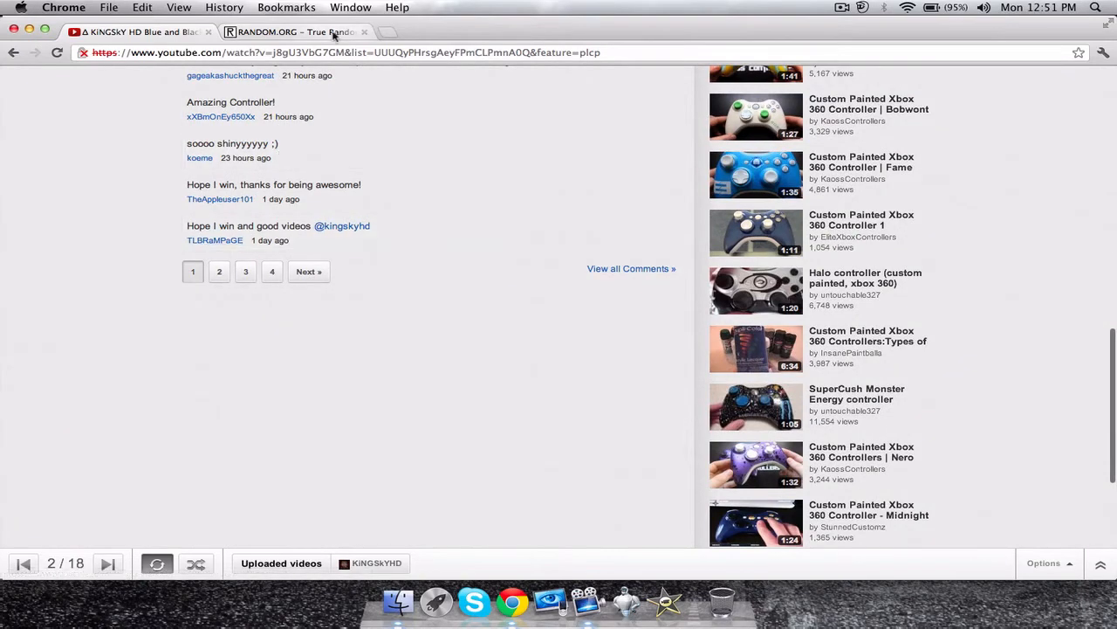
On RANDOM.ORG set Max to 4 and generate a number, getting 1.
left_click(293, 31)
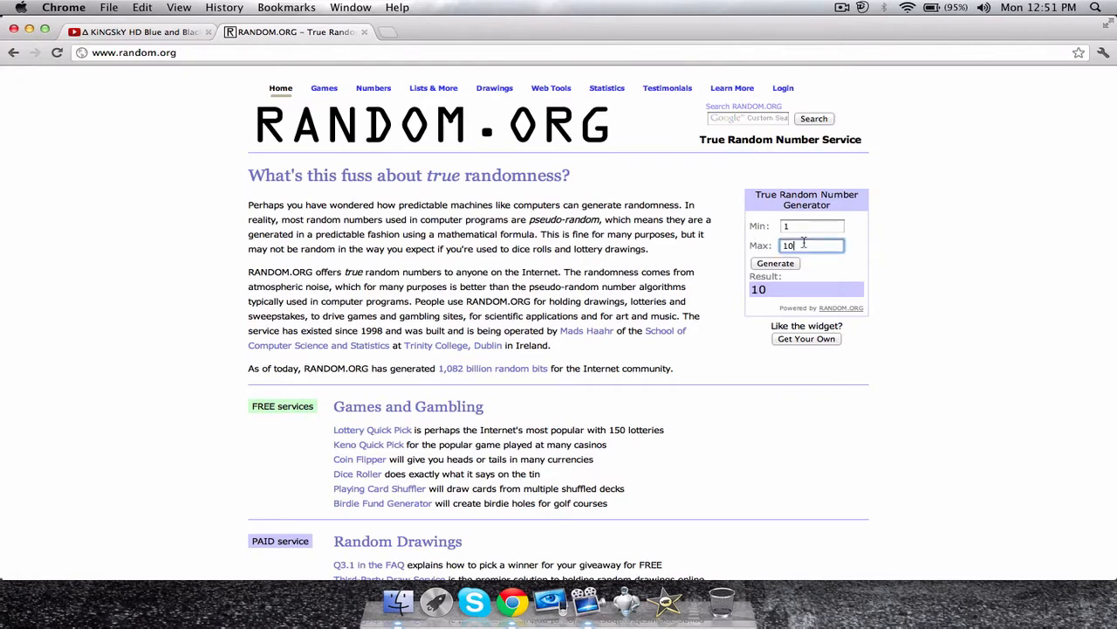
type("4")
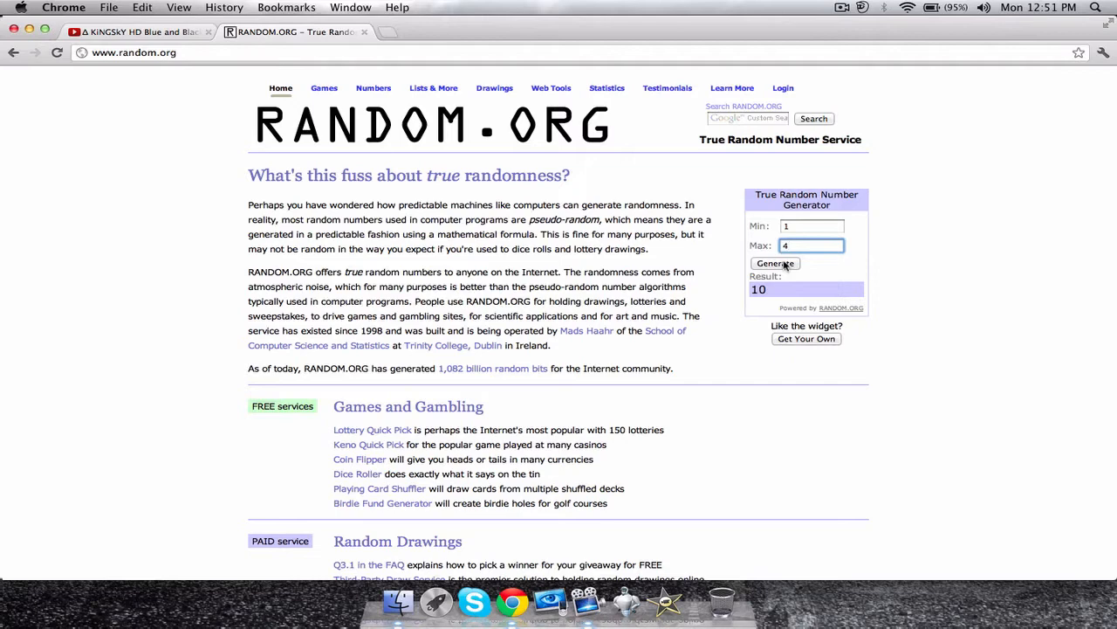
left_click(776, 261)
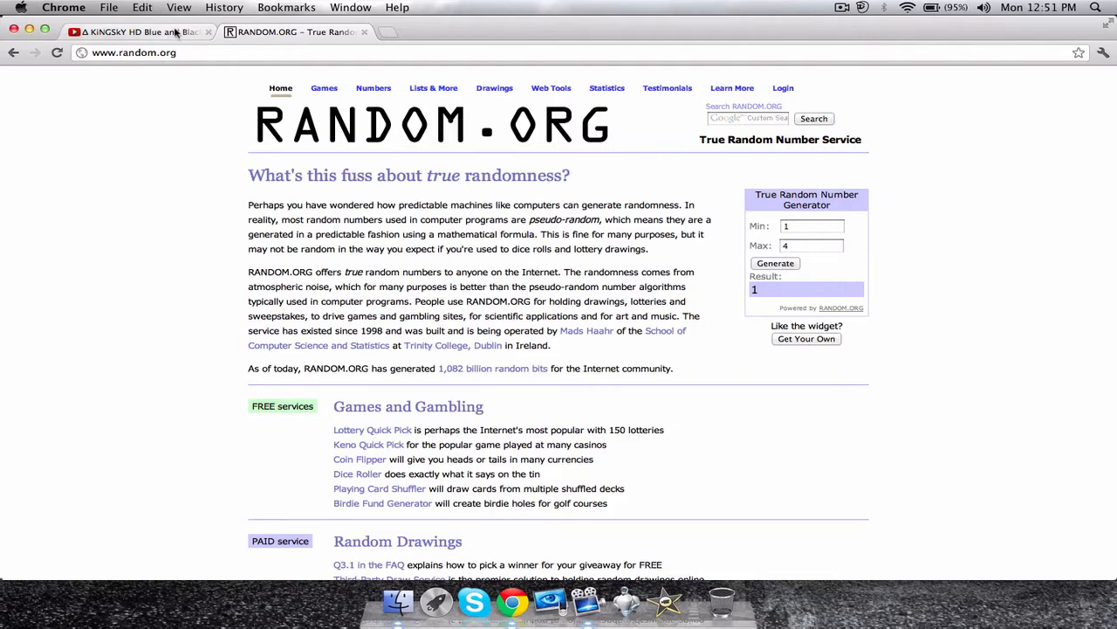
Check the giveaway video's comments, then return to the RANDOM.ORG generator.
left_click(140, 31)
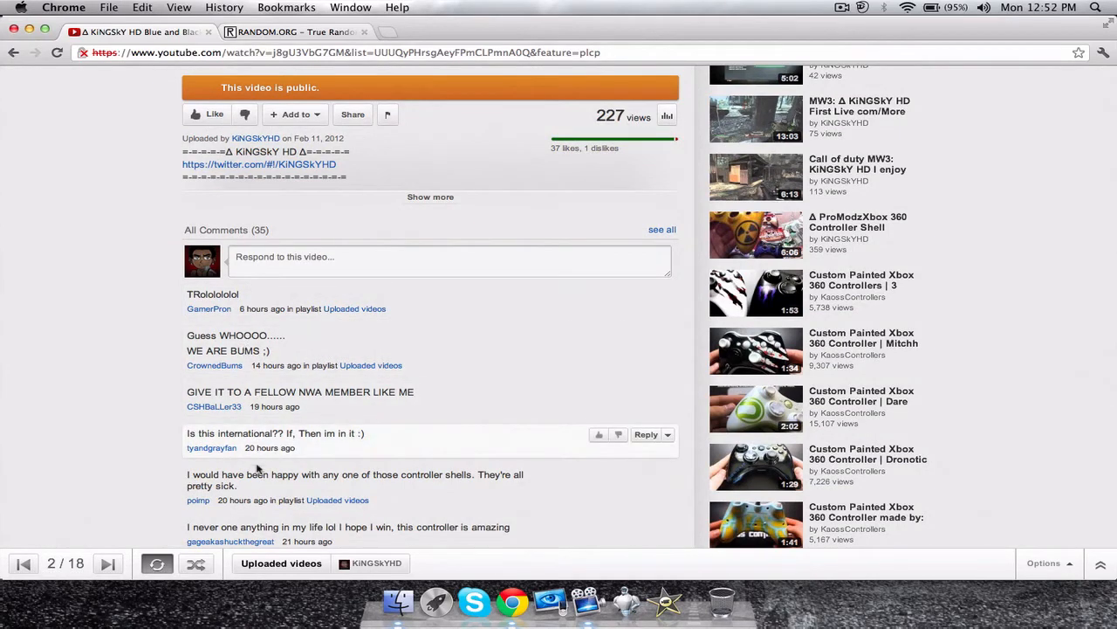
scroll("down", 3)
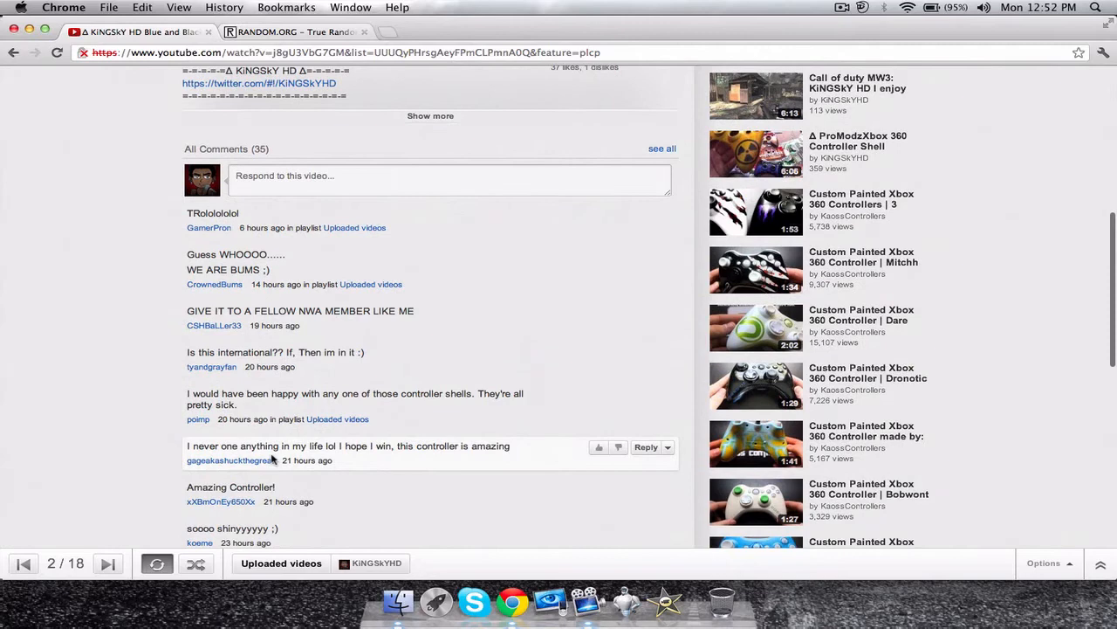
scroll("down", 3)
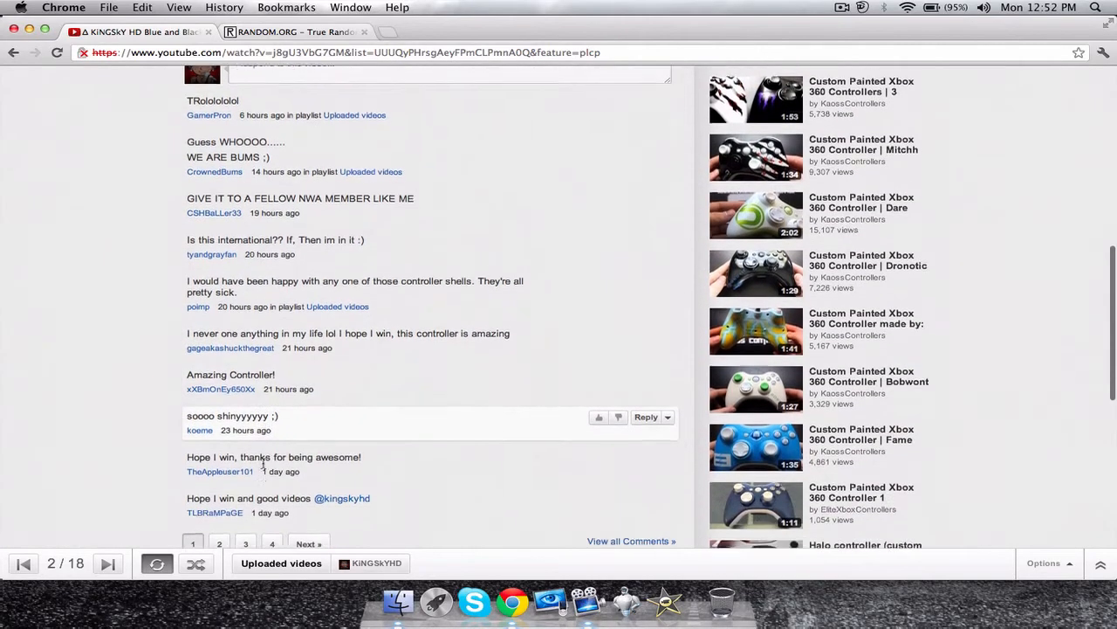
scroll("down", 3)
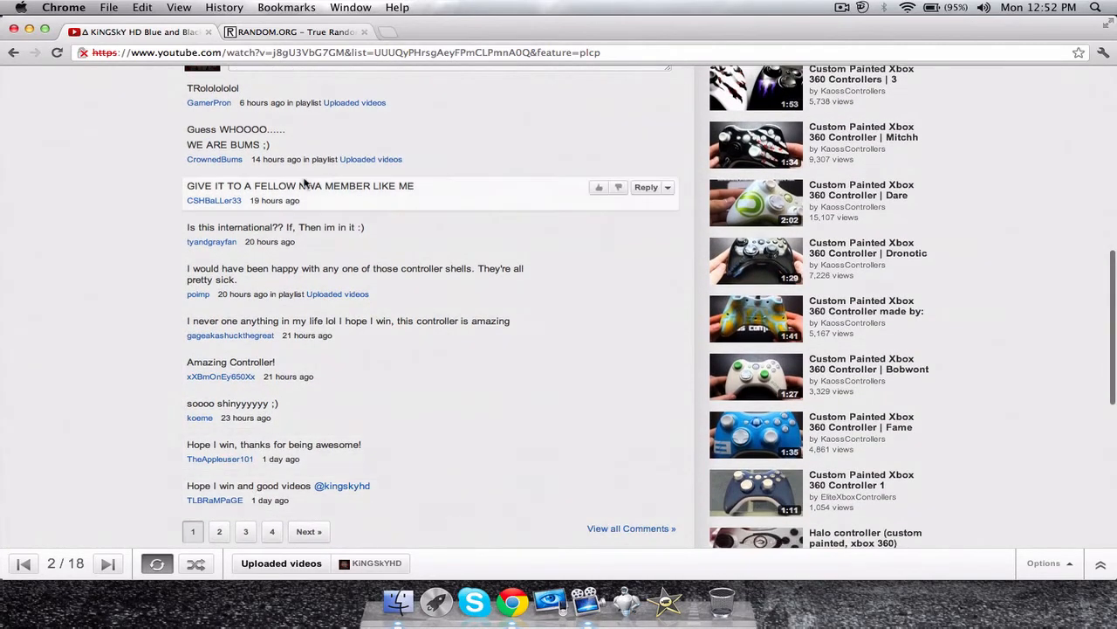
left_click(293, 32)
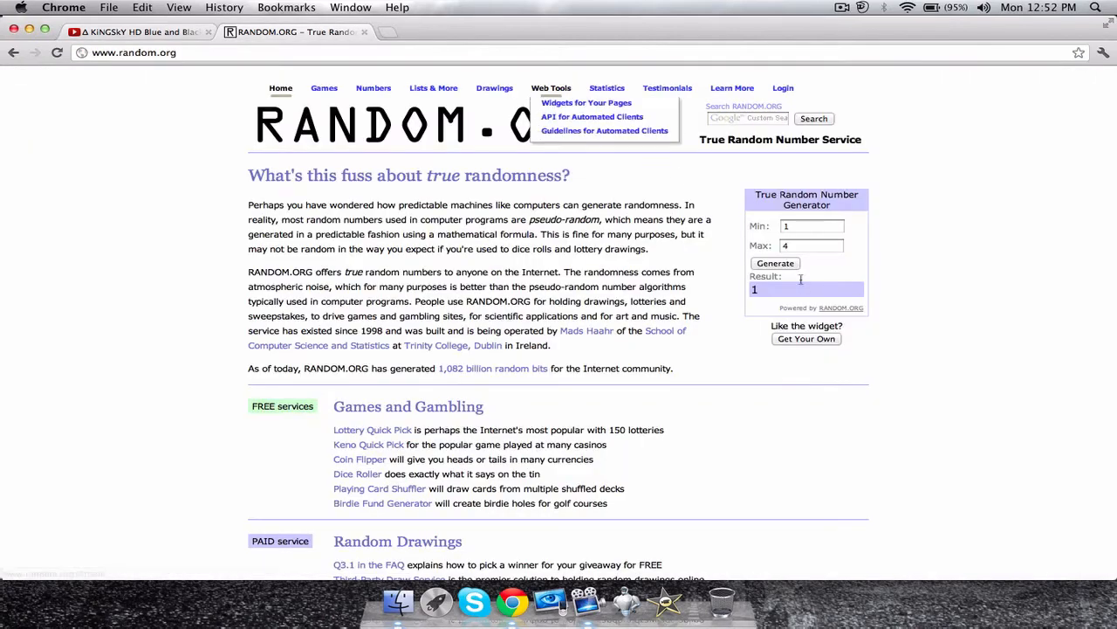
Set Max to 10, generate a number (9), and return to the video's comments.
left_click(810, 245)
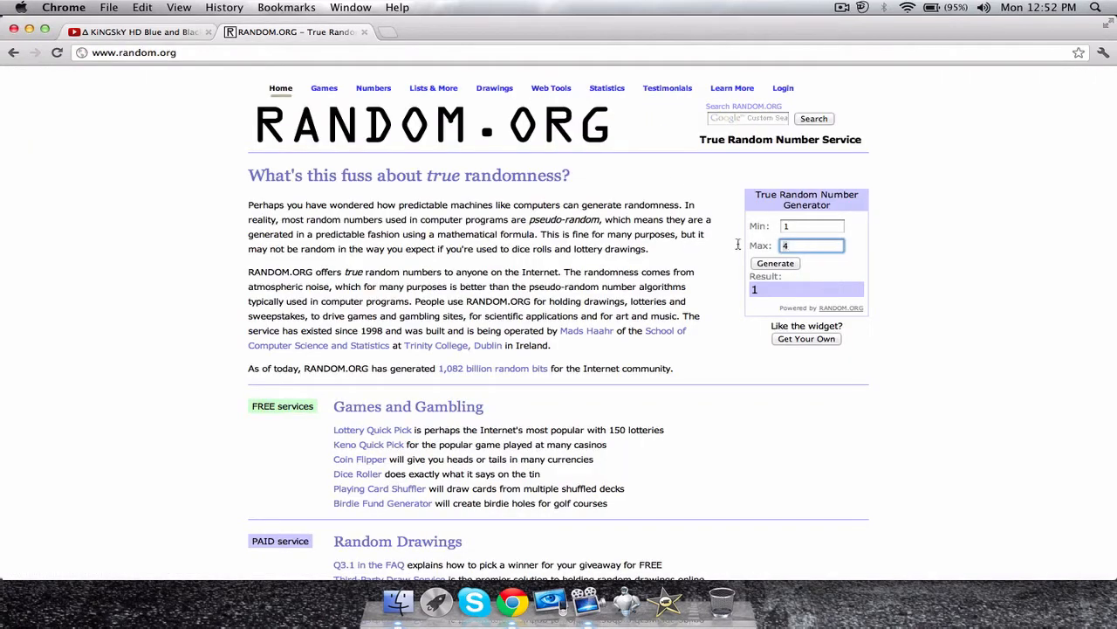
type("10")
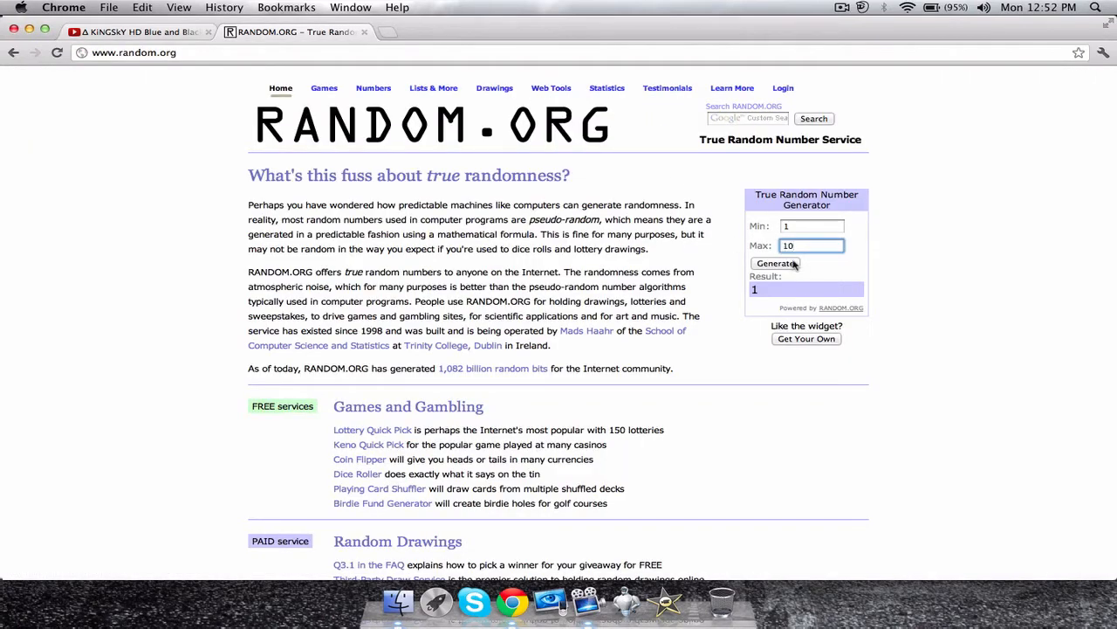
left_click(775, 262)
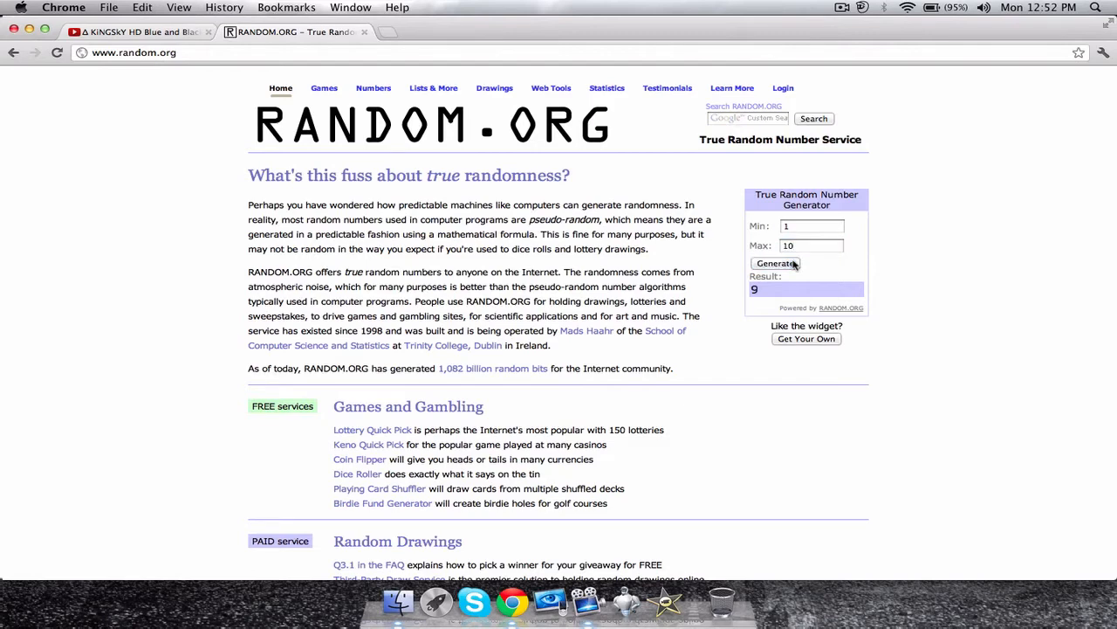
mouse_move(450, 146)
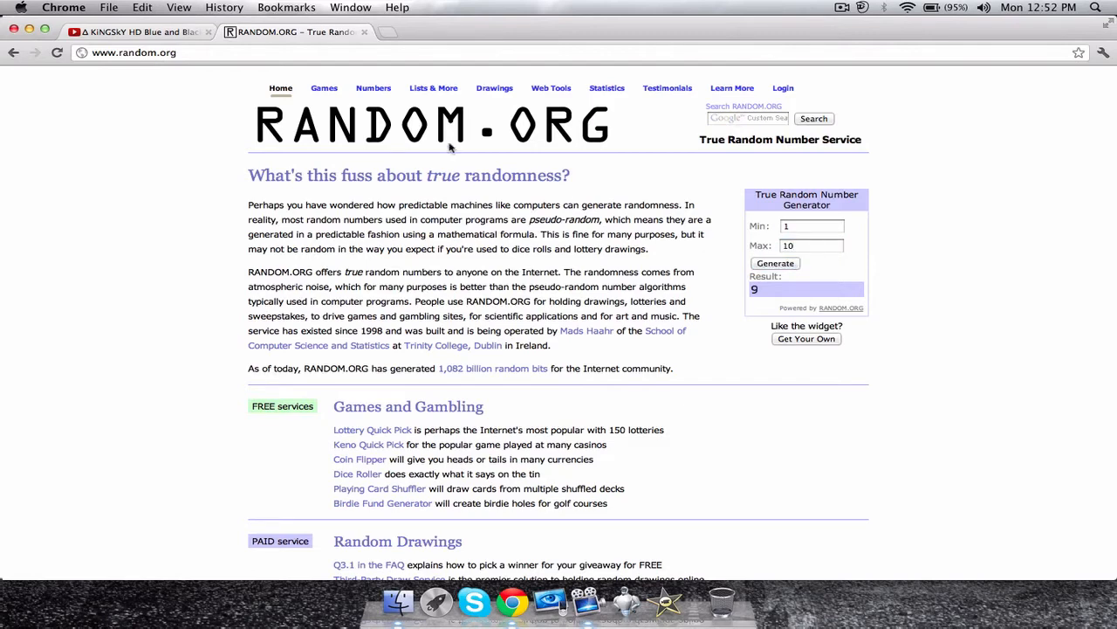
left_click(136, 32)
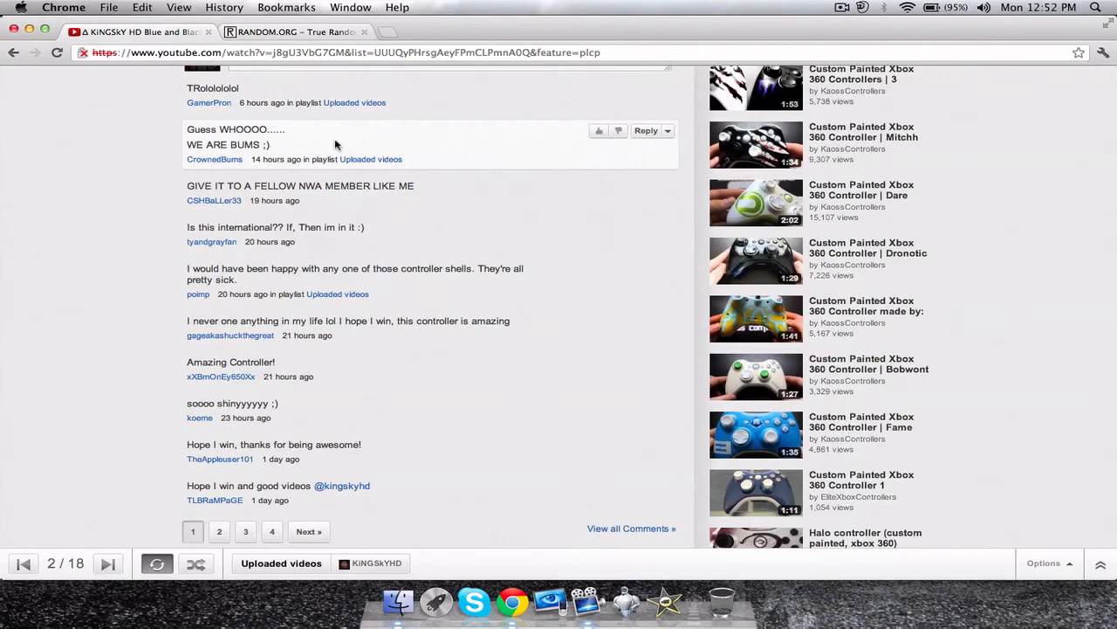
Open TheAppleuser101's channel from the winning "Hope I win" comment.
scroll("down", 3)
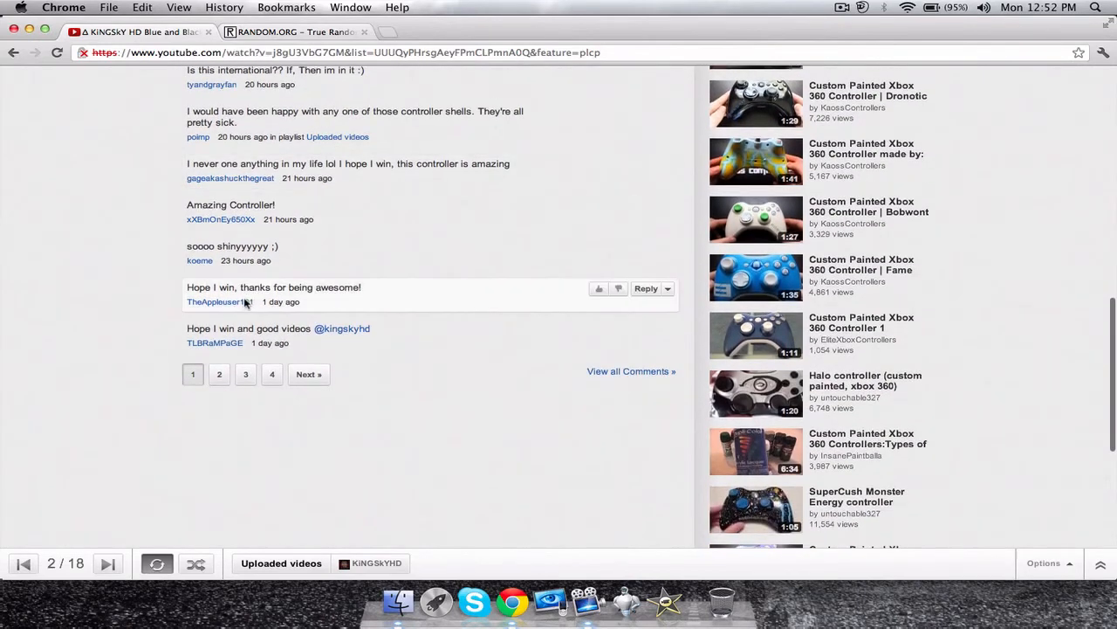
mouse_move(220, 300)
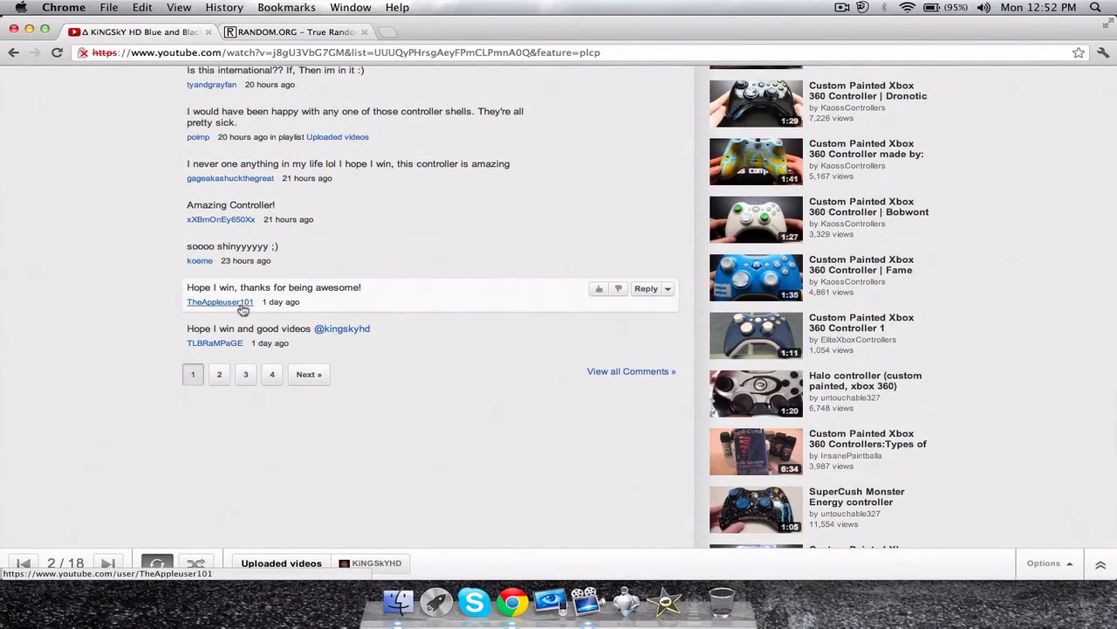
left_click(220, 300)
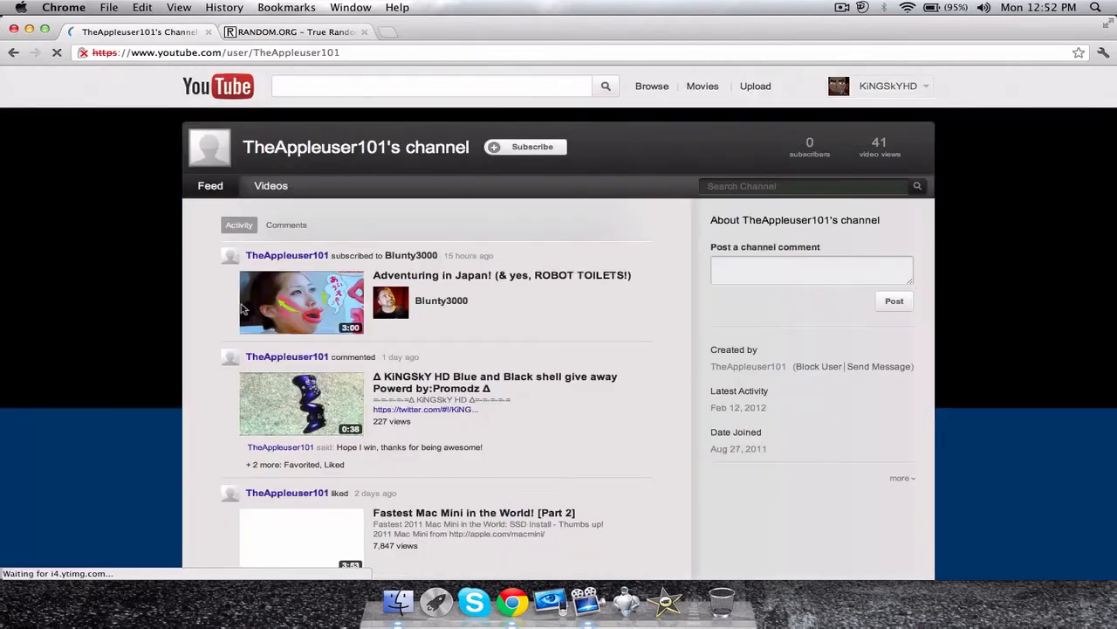